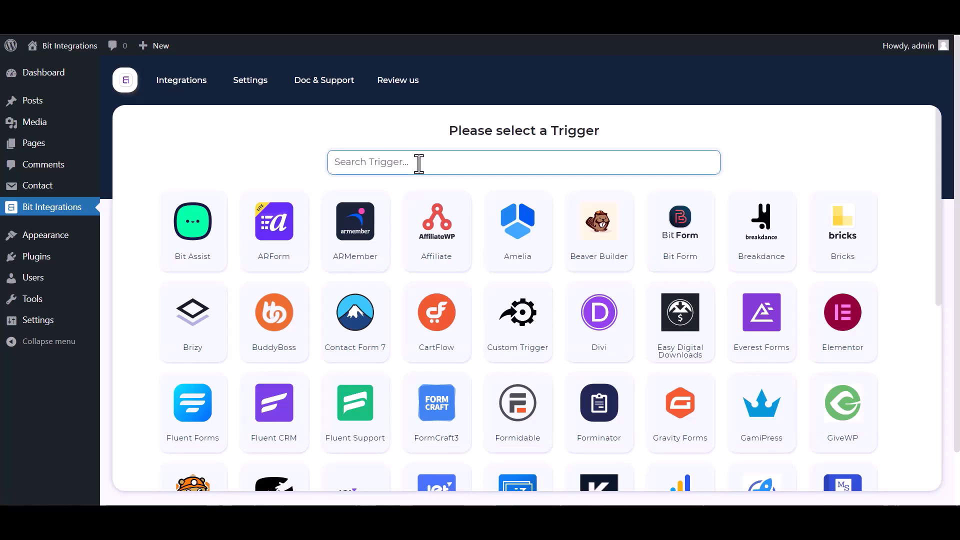
Search 'contact' and choose Contact Form 7 as the trigger, then reveal its form choices.
type("co")
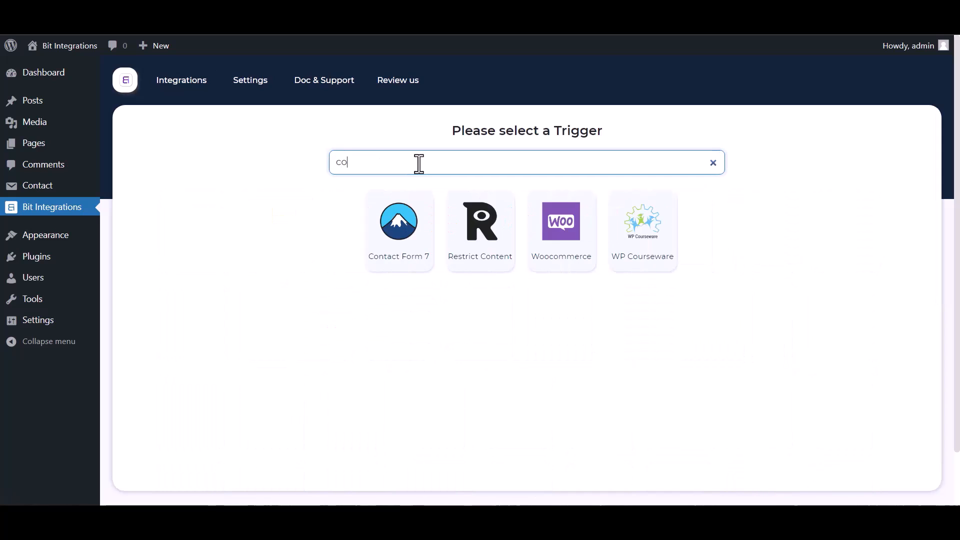
type("ntact")
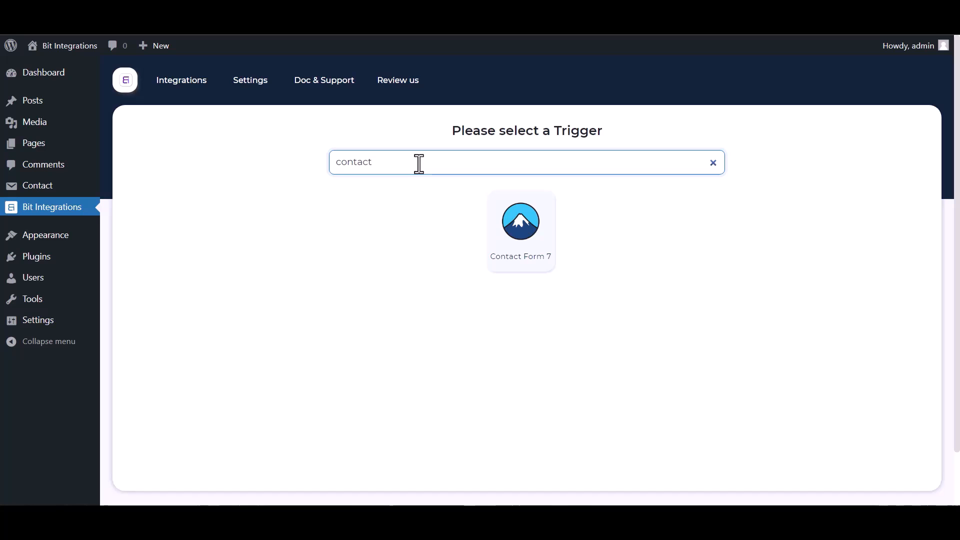
left_click(520, 231)
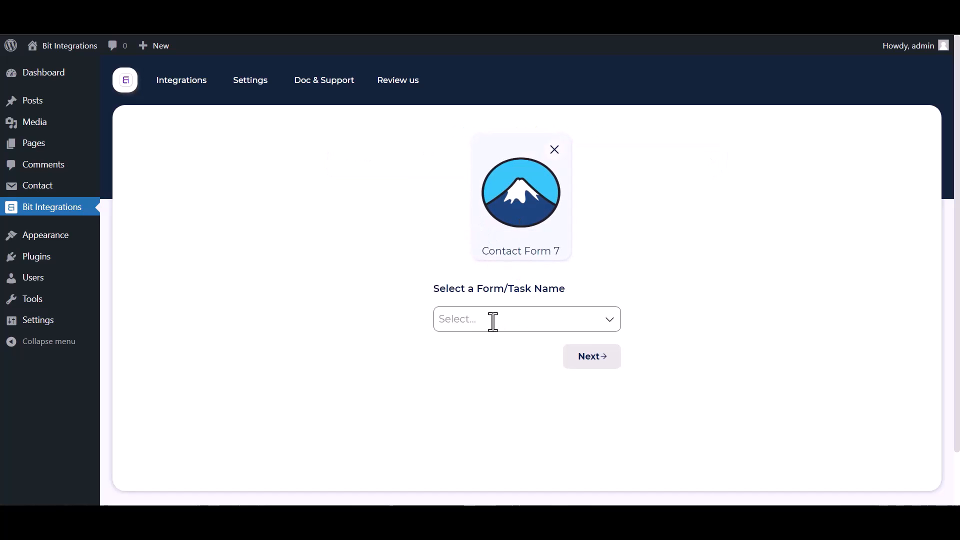
left_click(590, 356)
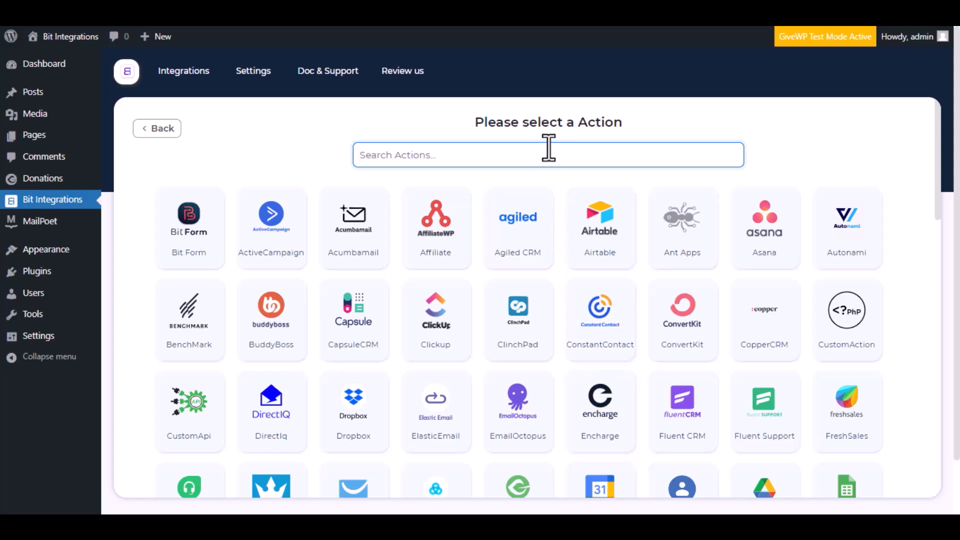
Search 'Mail p' and choose MailPoet as the action, keeping the integration name.
type("Mail p")
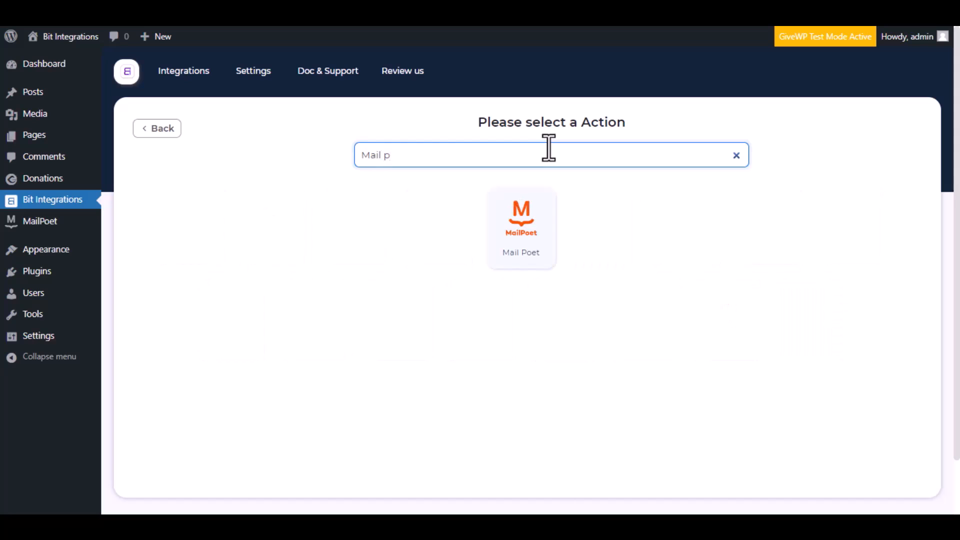
left_click(520, 220)
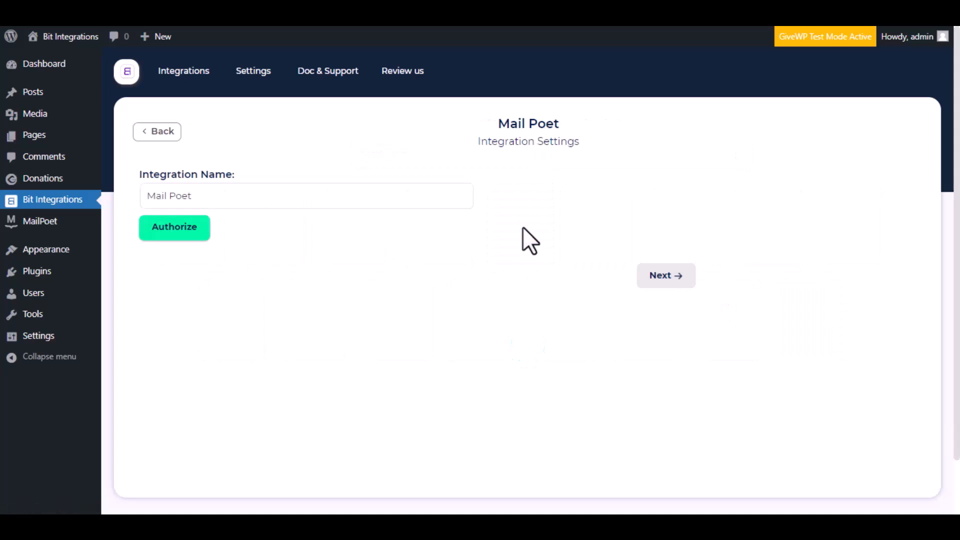
double_click(169, 195)
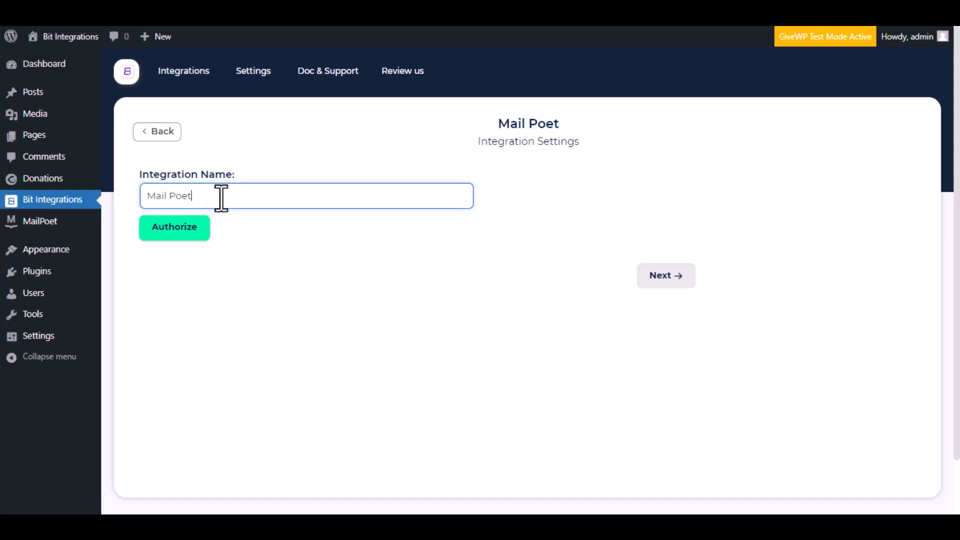
Authorize the MailPoet connection and continue to the list settings step.
left_click(174, 227)
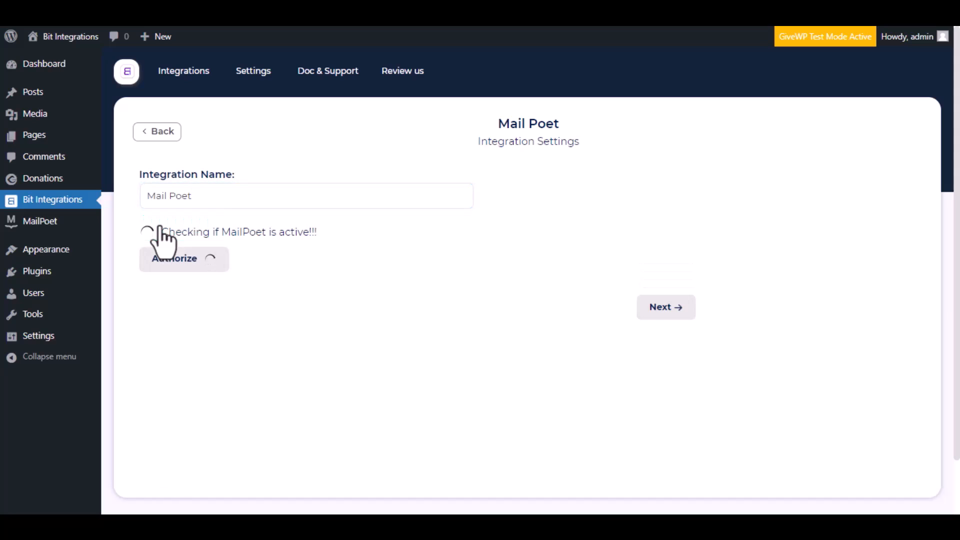
left_click(183, 258)
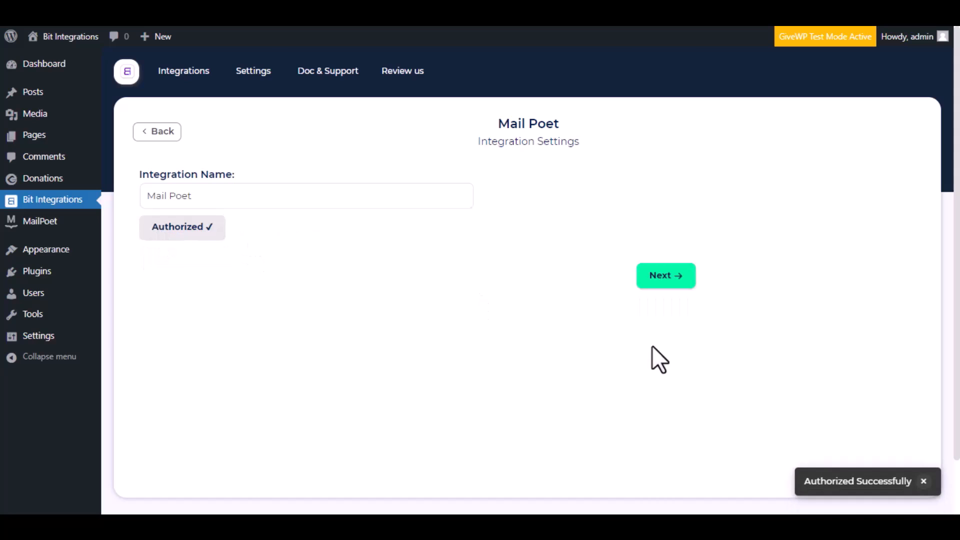
mouse_move(861, 496)
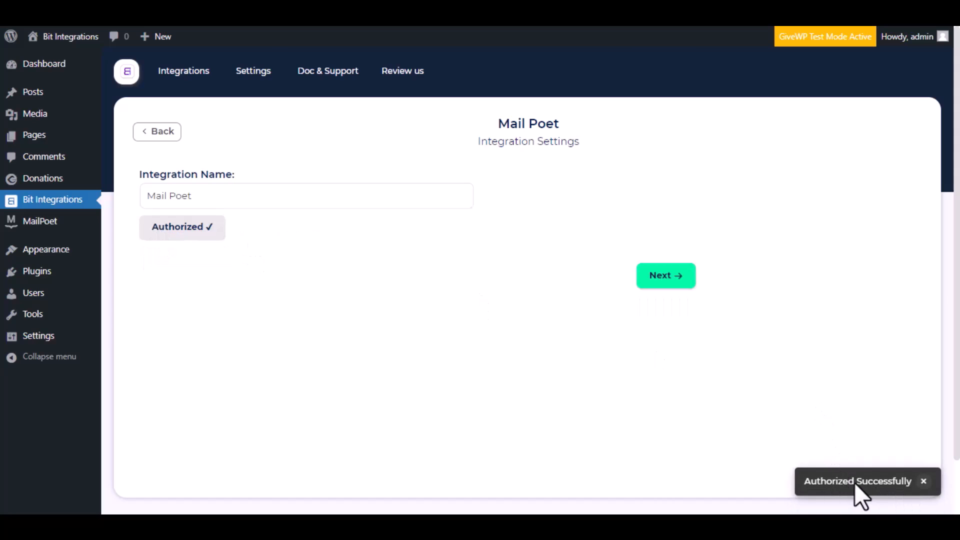
left_click(665, 275)
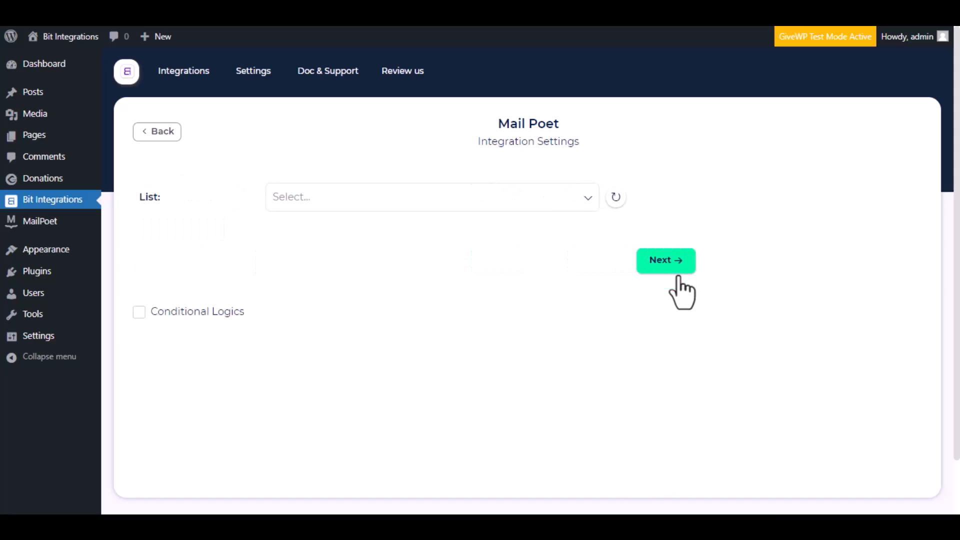
Refresh the MailPoet lists and select the Newsletter mailing list.
left_click(615, 197)
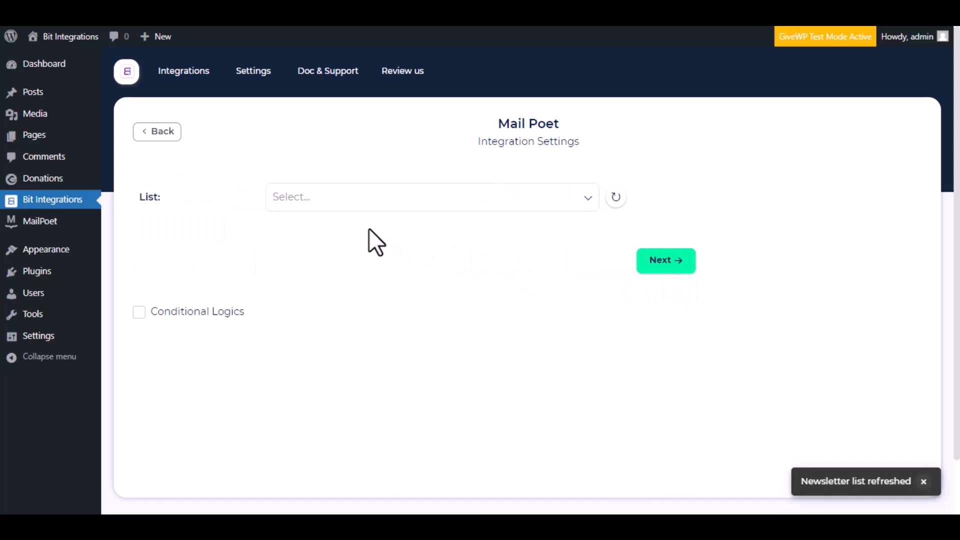
left_click(428, 197)
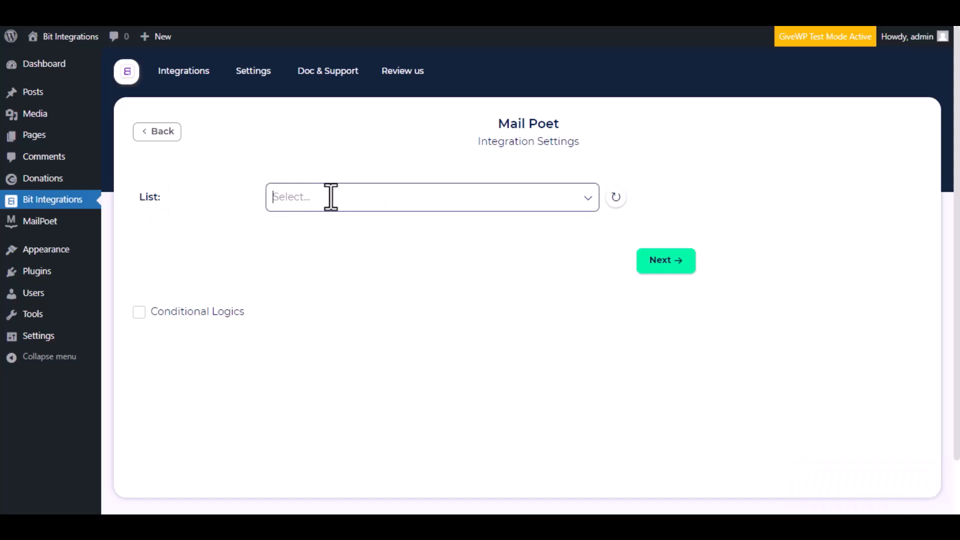
left_click(429, 197)
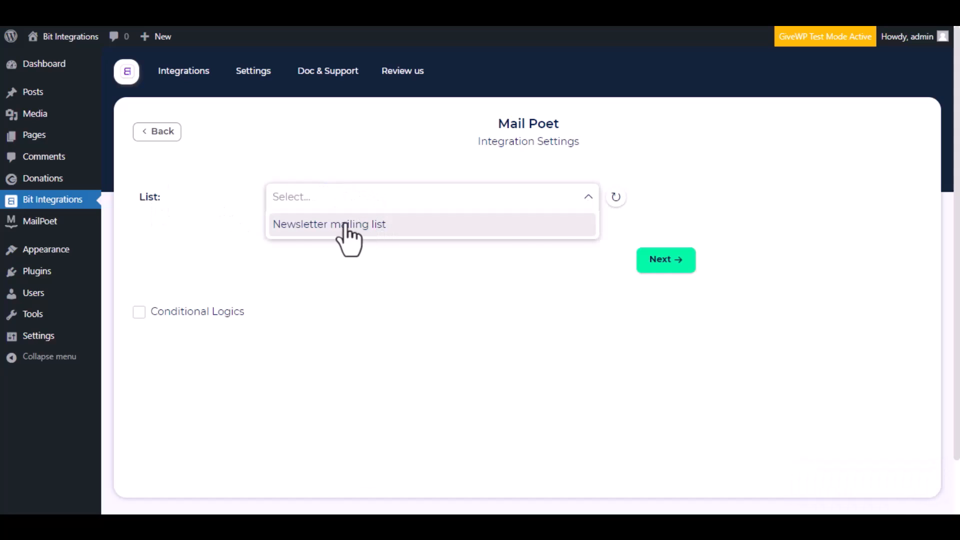
left_click(329, 224)
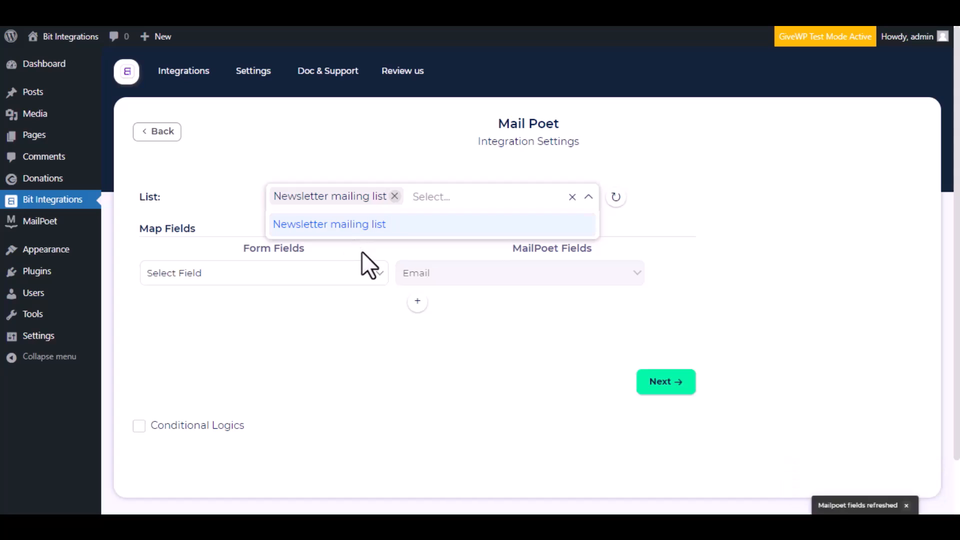
Map form Email, First Name and Last Name to MailPoet Email, First name and Last name.
left_click(263, 272)
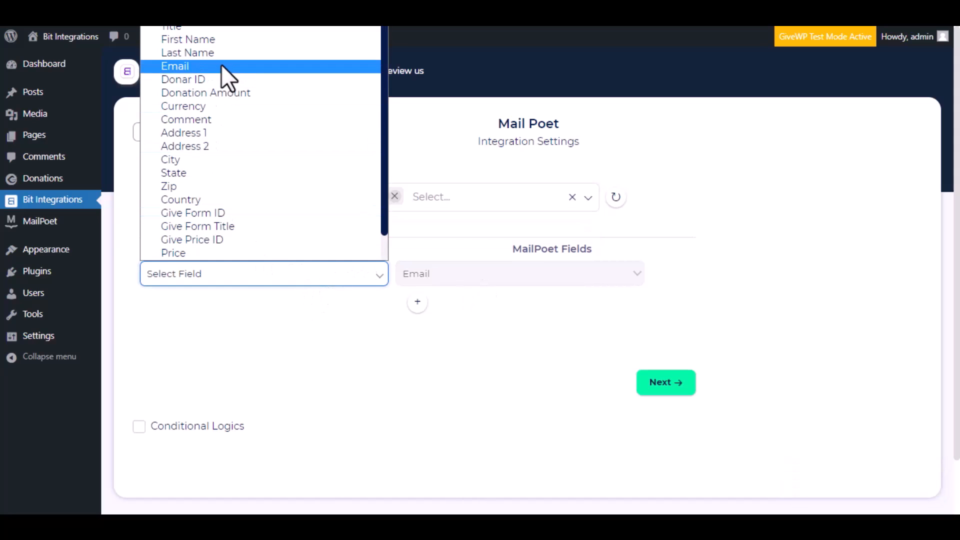
left_click(174, 66)
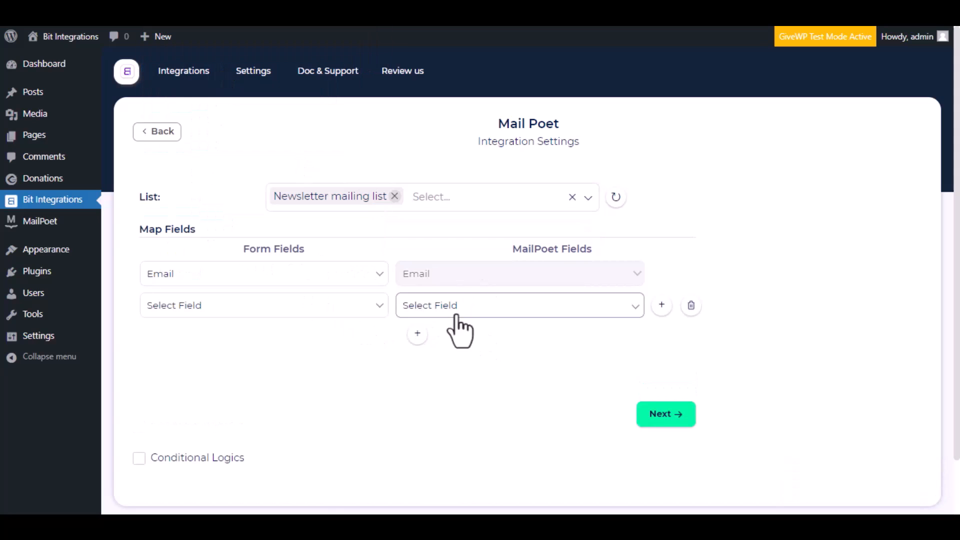
left_click(262, 305)
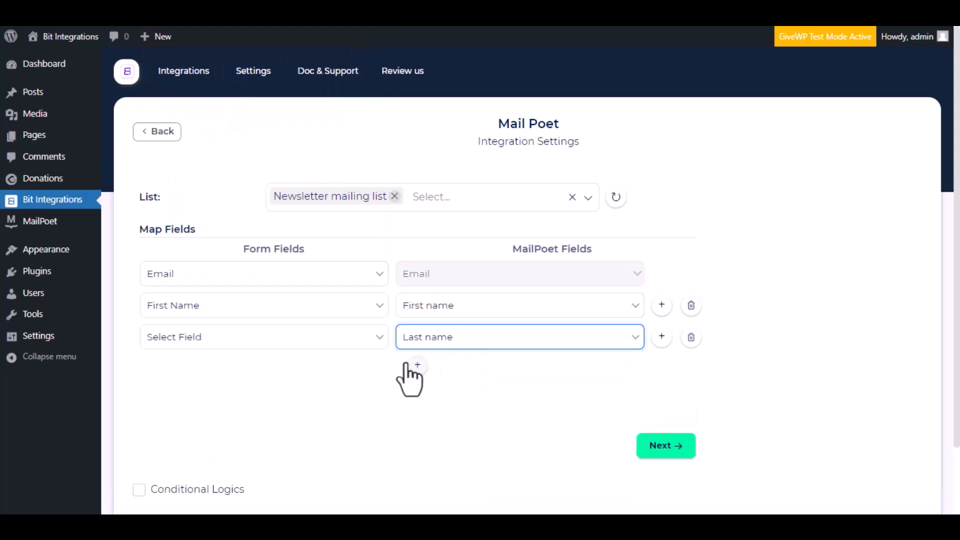
left_click(263, 336)
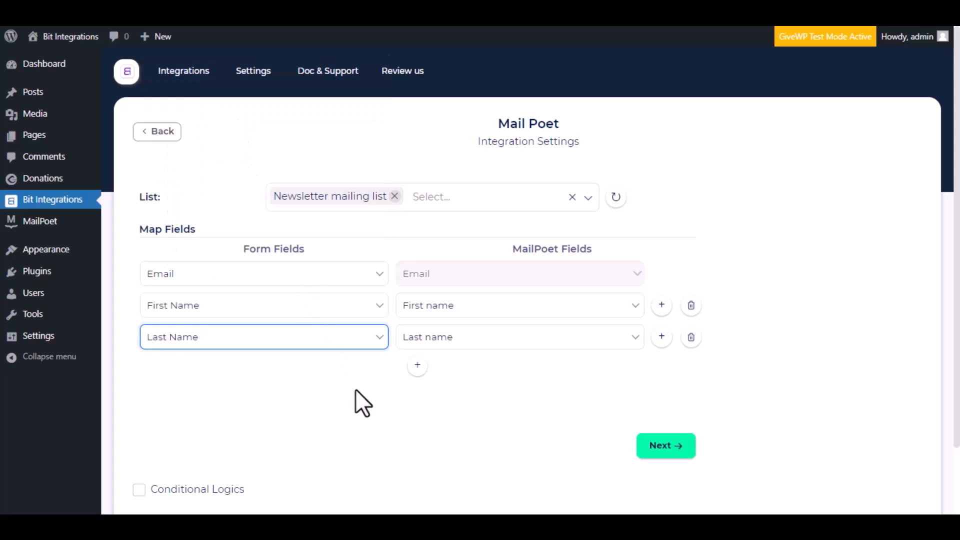
scroll("down", 3)
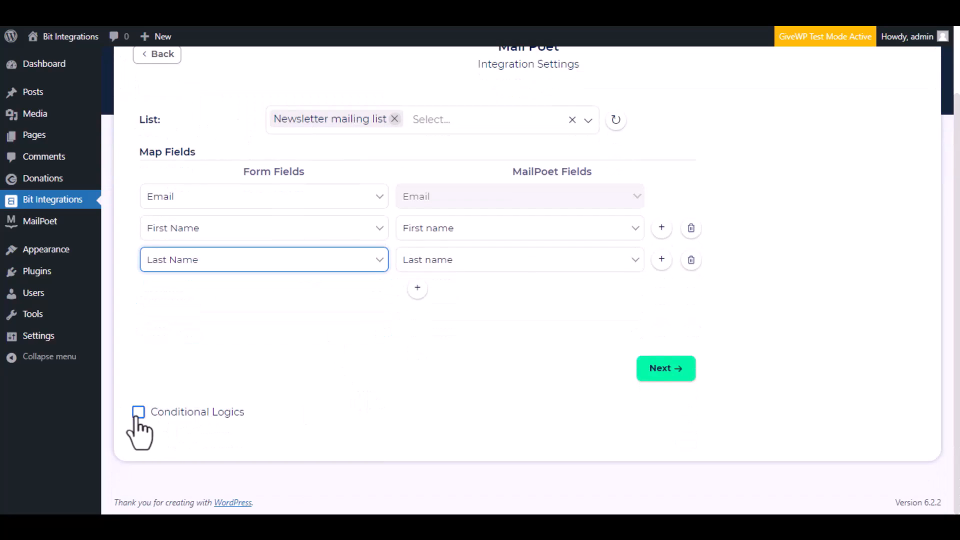
Disable Conditional Logics, continue past field mapping and Finish & Save the integration.
left_click(138, 411)
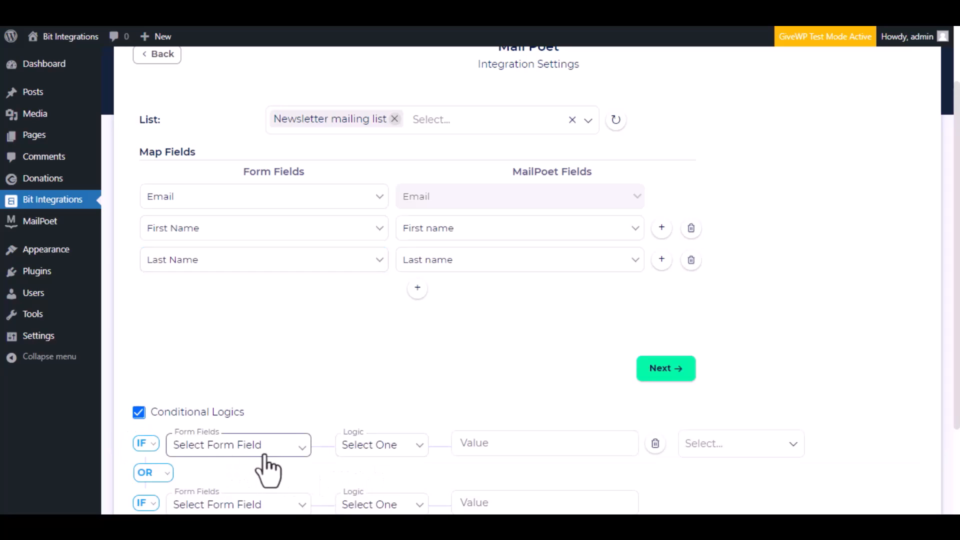
scroll("down", 3)
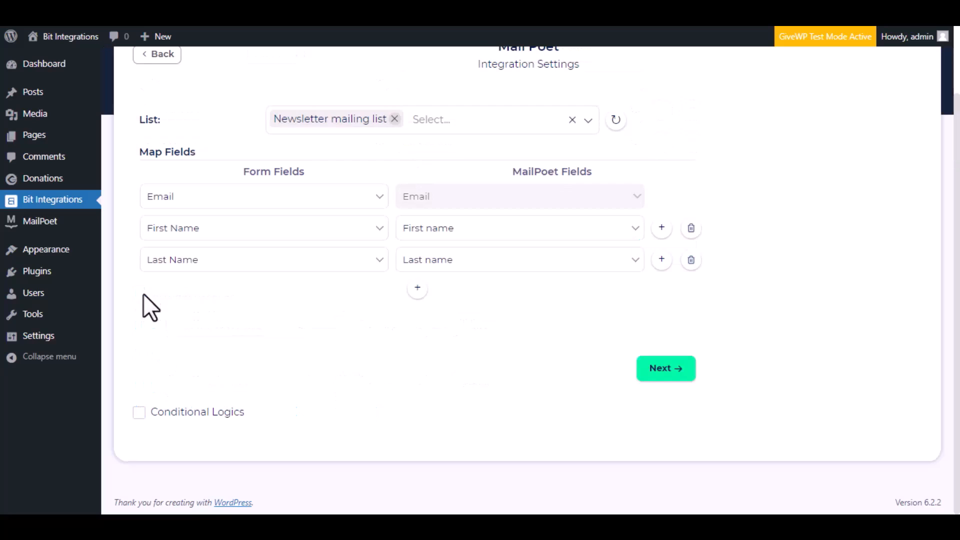
left_click(666, 368)
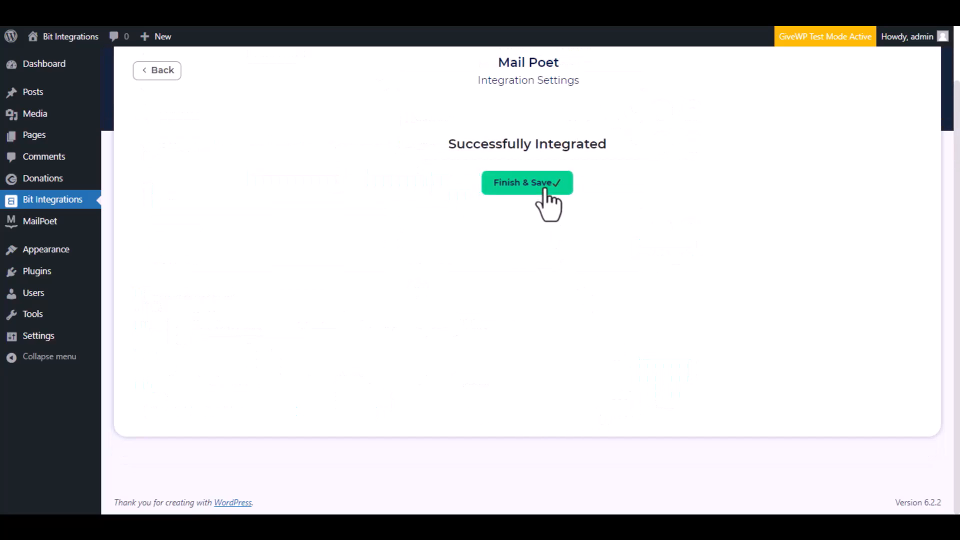
left_click(527, 182)
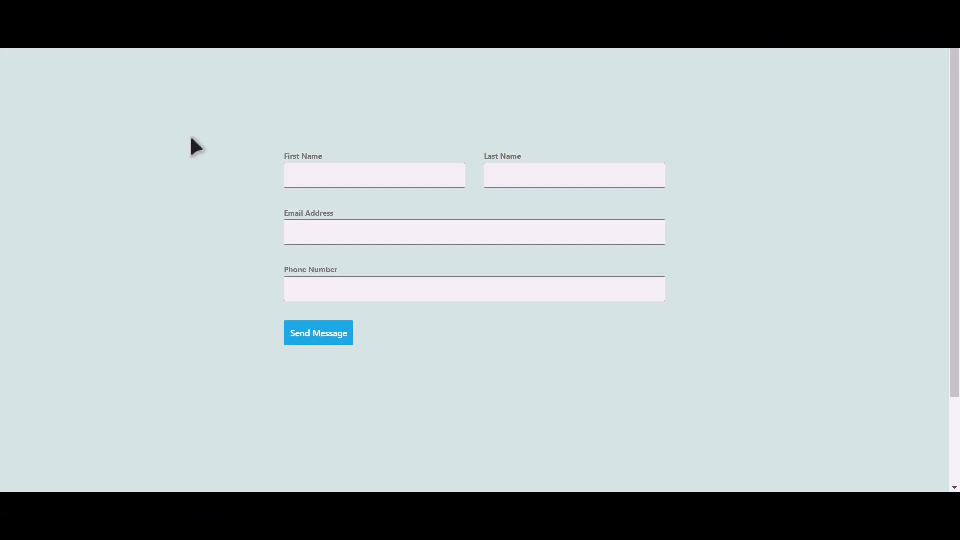
left_click(373, 176)
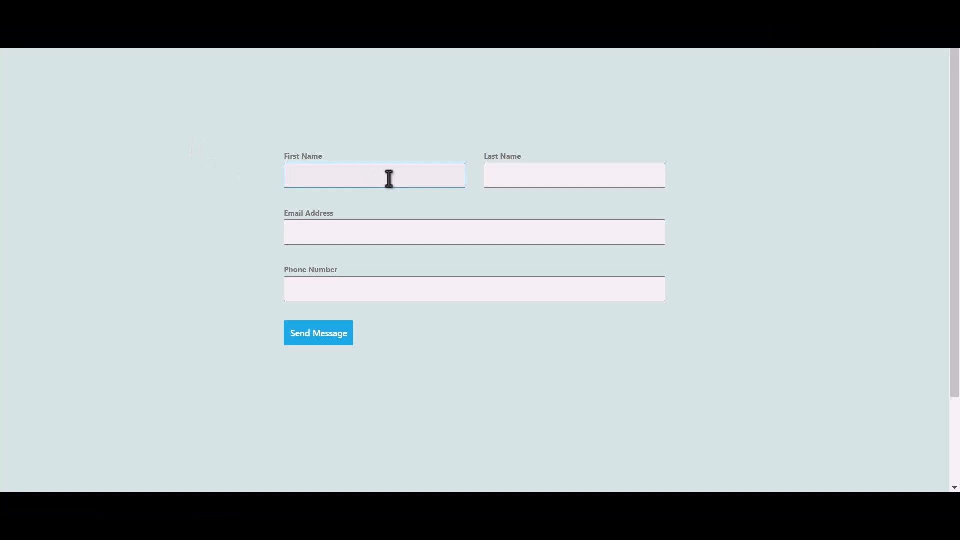
type("Bit")
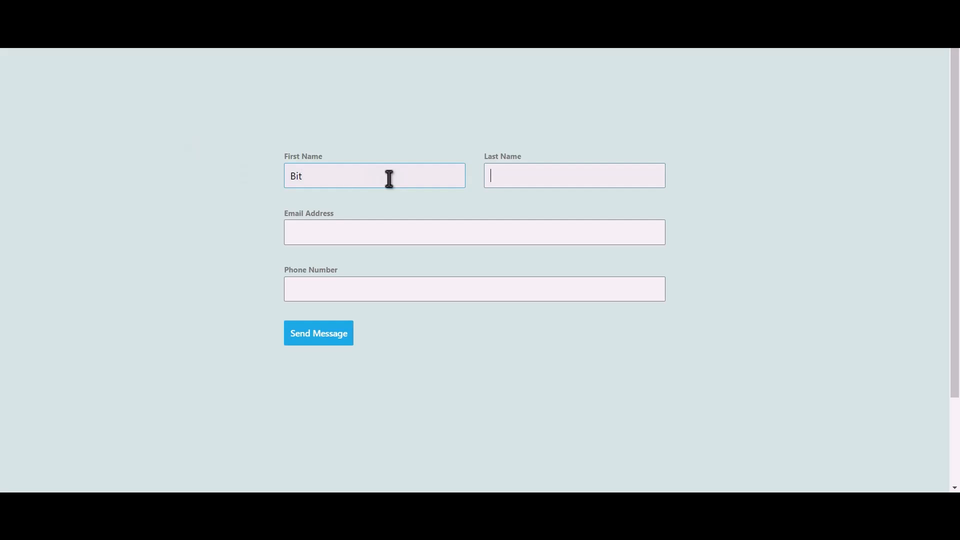
type("Integ")
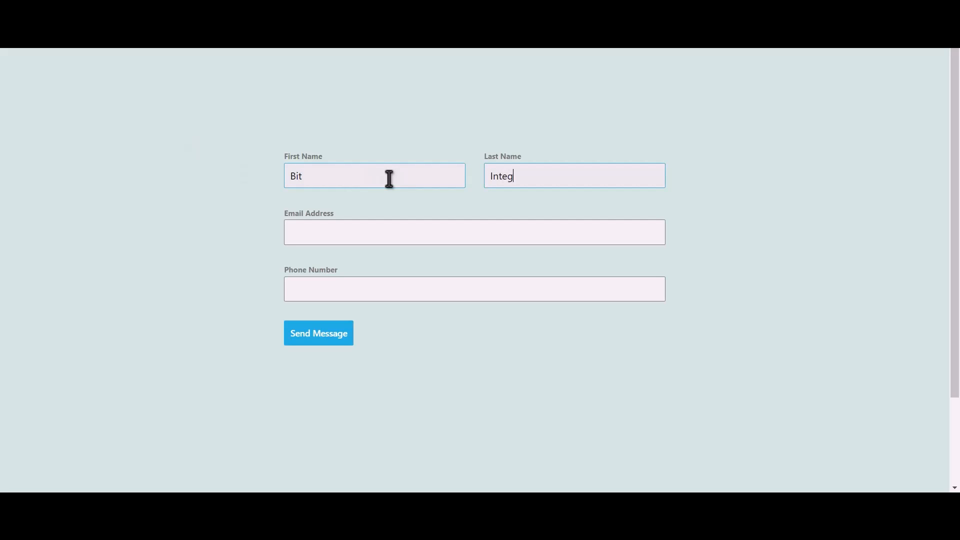
type("ration")
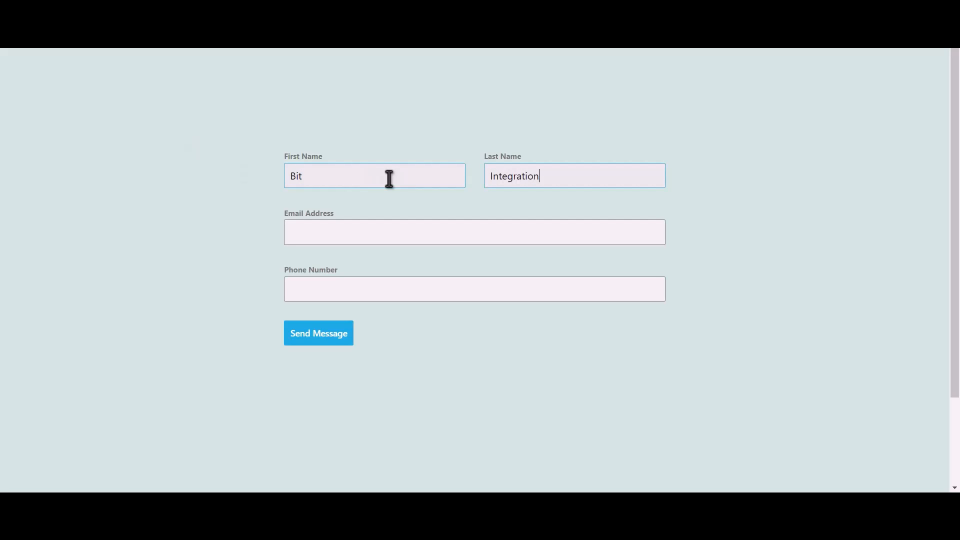
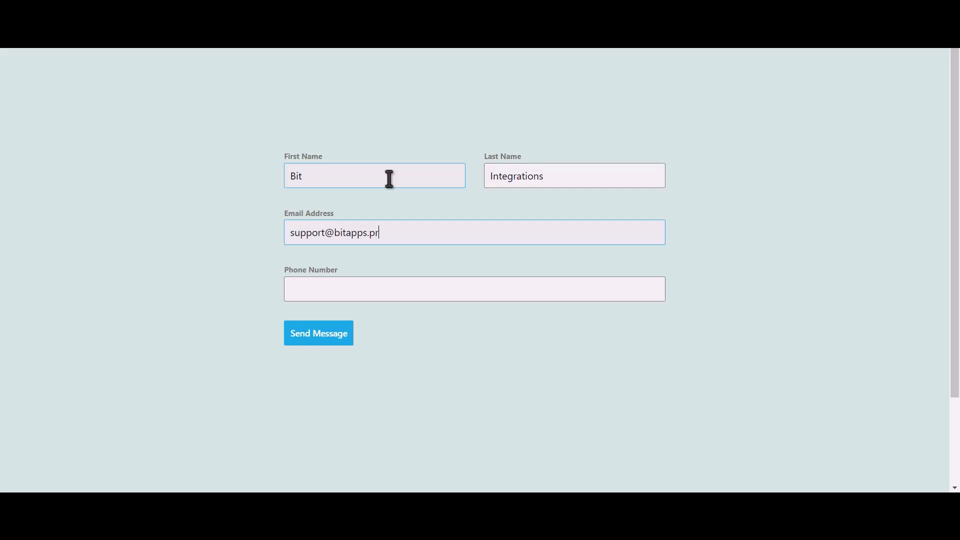
type("44")
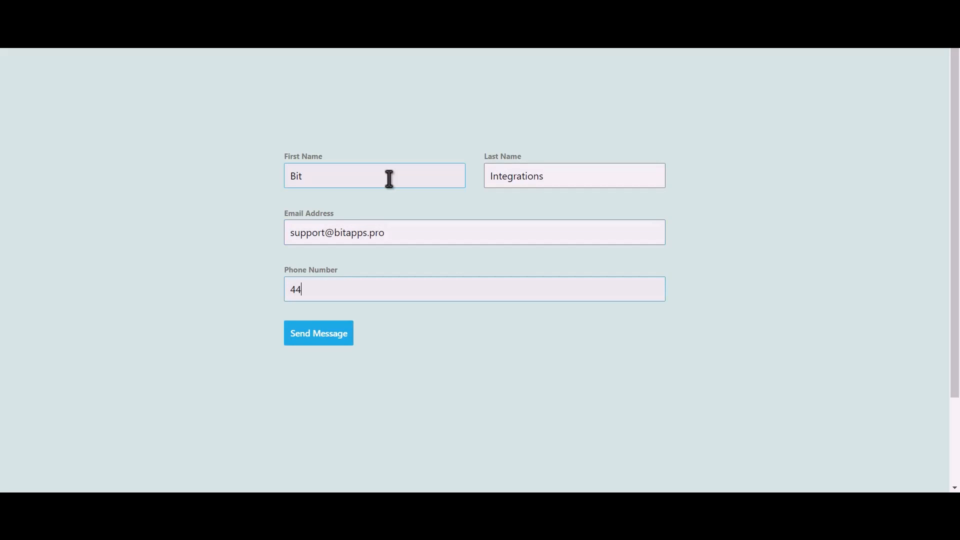
type("4555666")
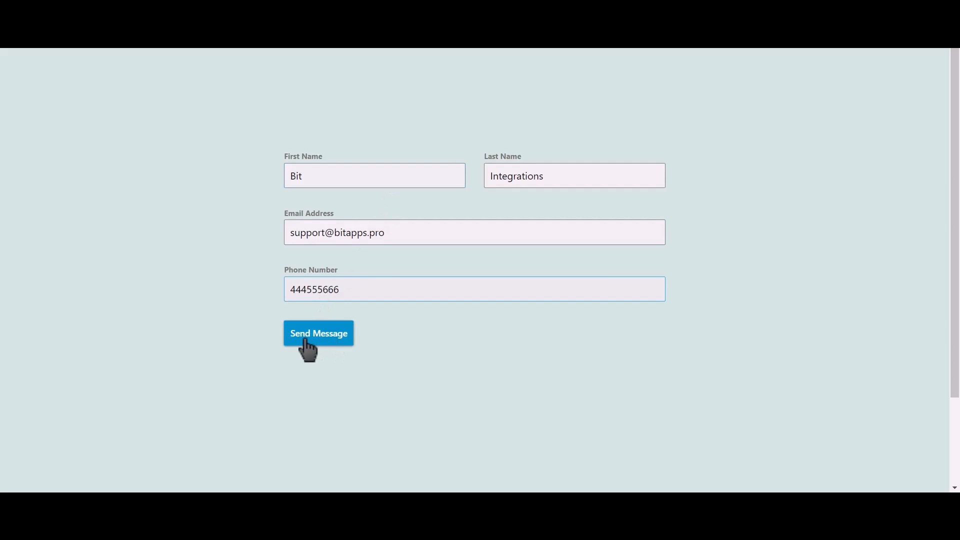
left_click(318, 333)
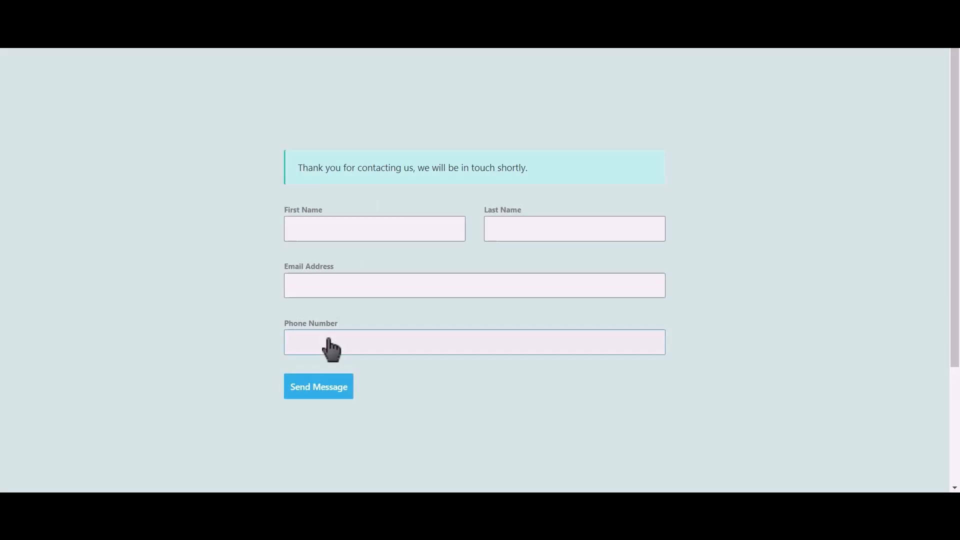
left_click(40, 223)
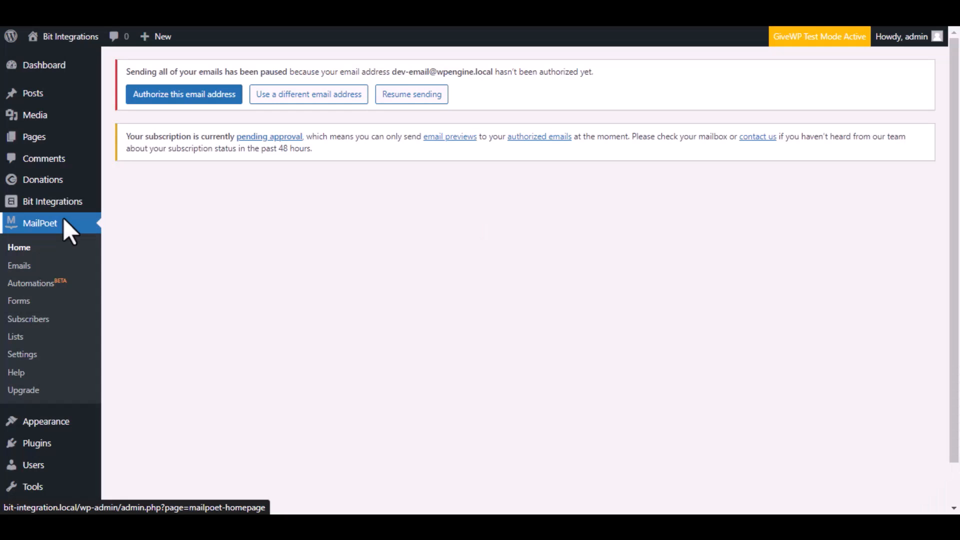
left_click(40, 223)
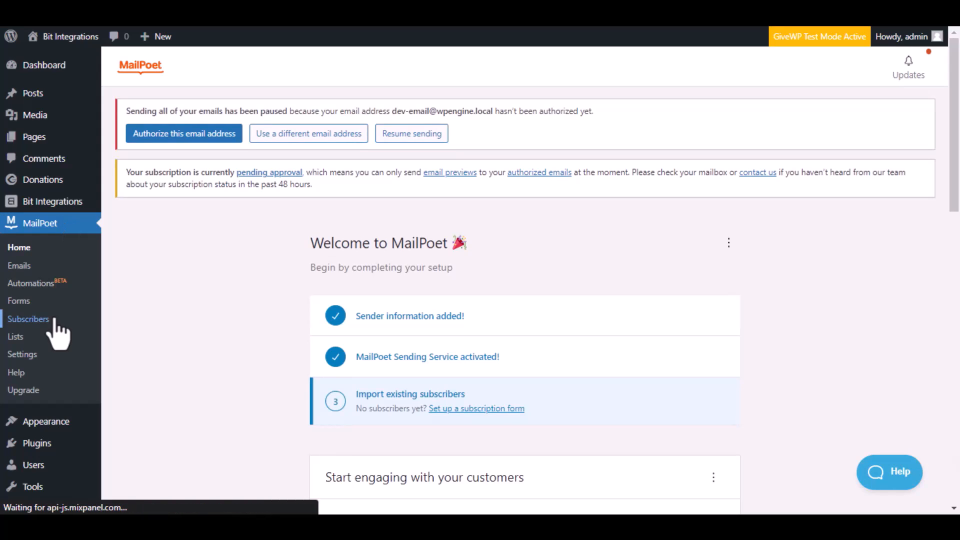
left_click(28, 319)
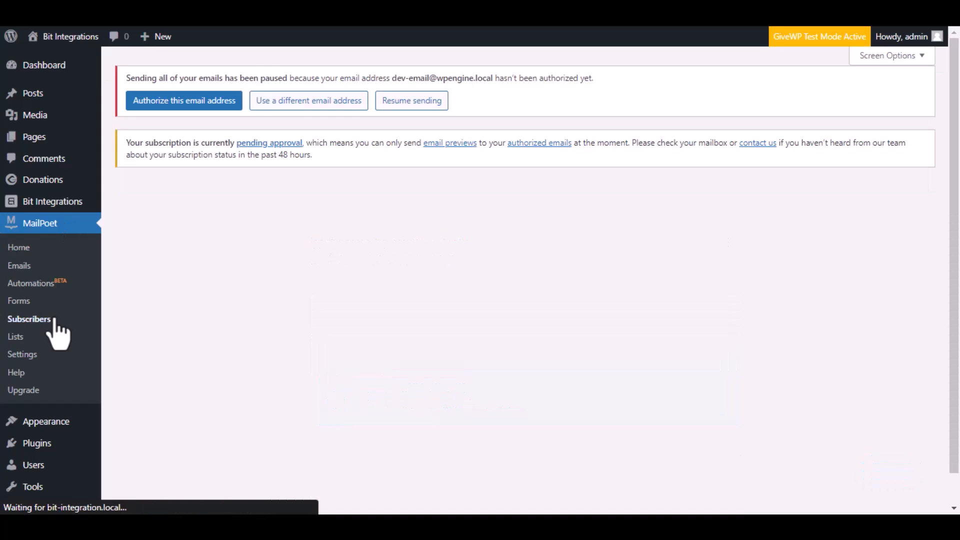
left_click(29, 318)
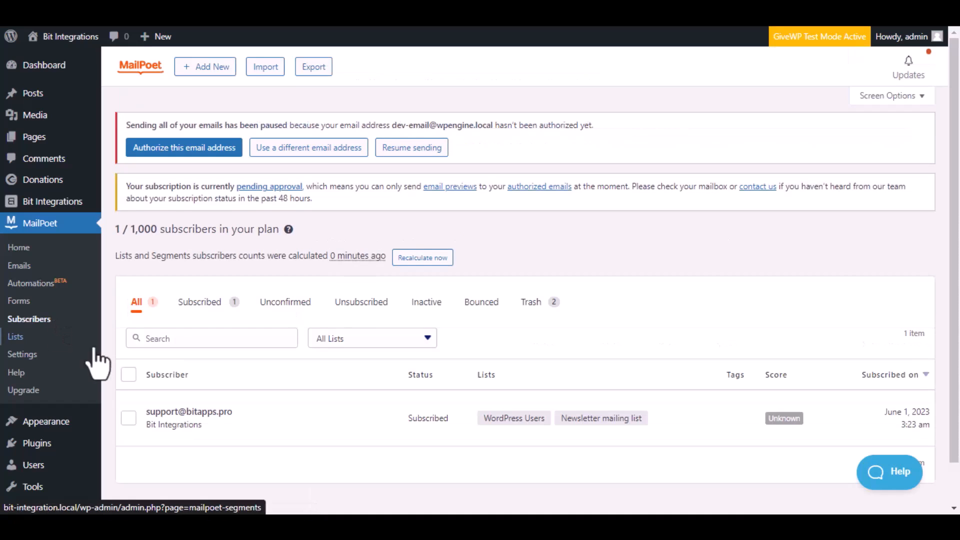
mouse_move(141, 432)
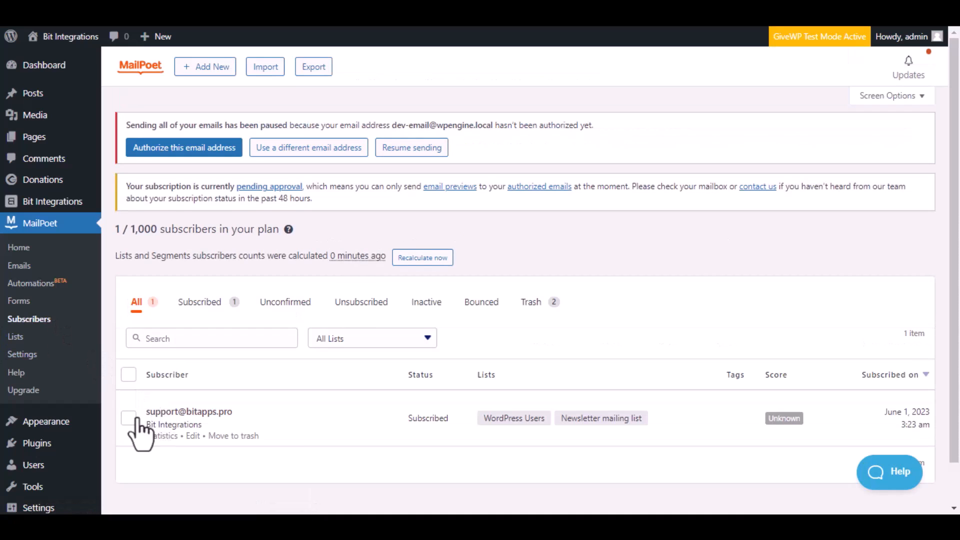